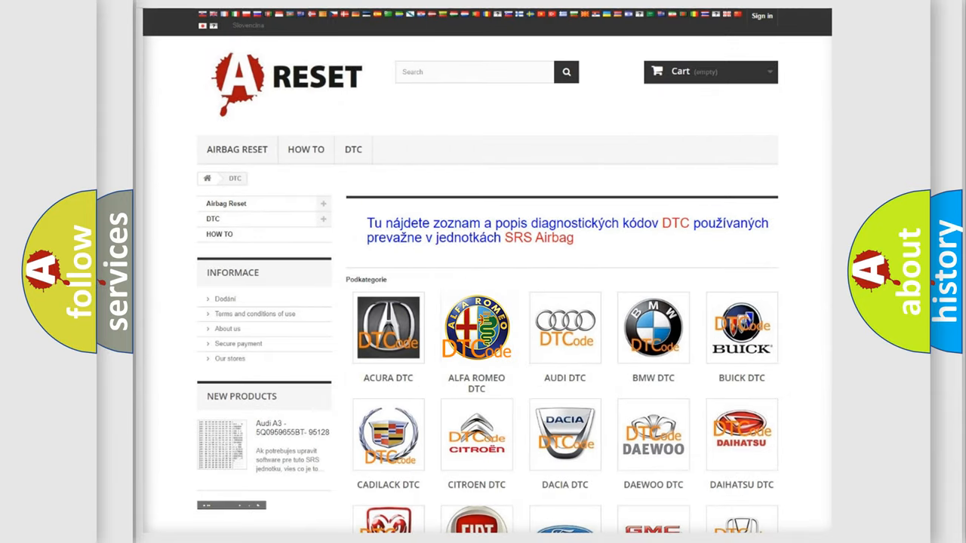
# View the Alfa Romeo DTC code list down to the C25 and C26 airbag fault codes.
pyautogui.click(476, 328)
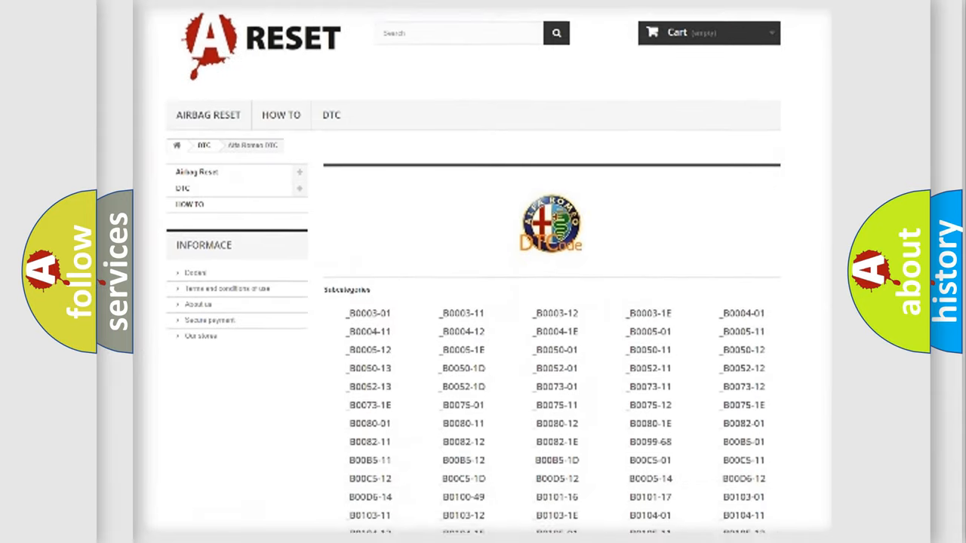
pyautogui.scroll(-3)
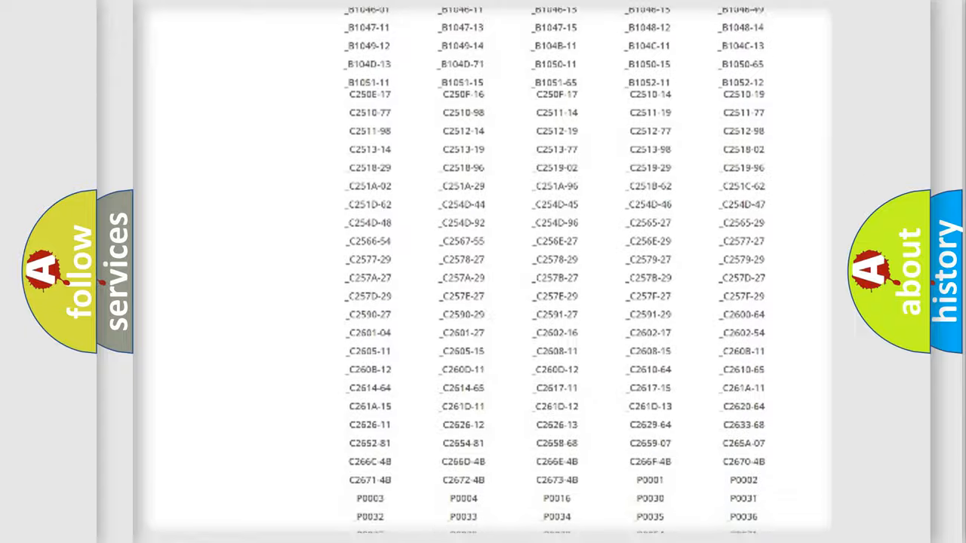